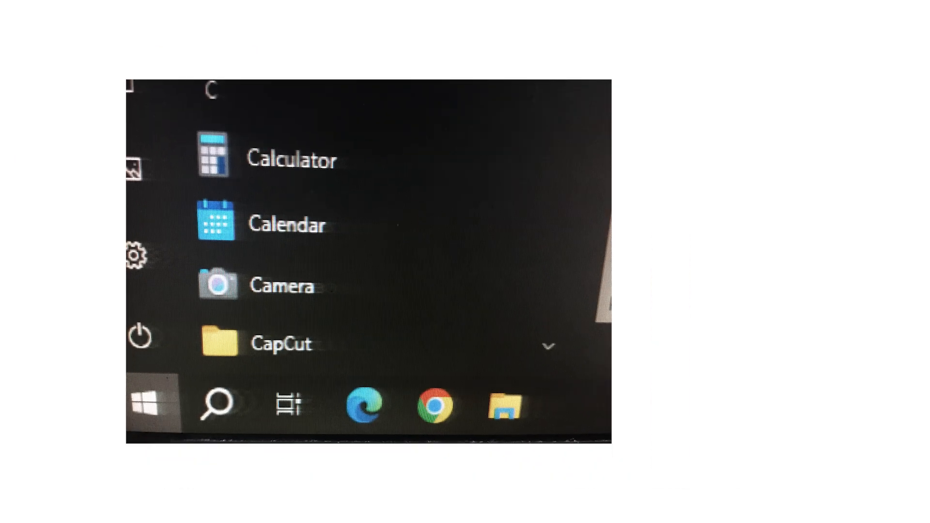
Shut down Windows 10 from the Start menu's Power button
click(139, 336)
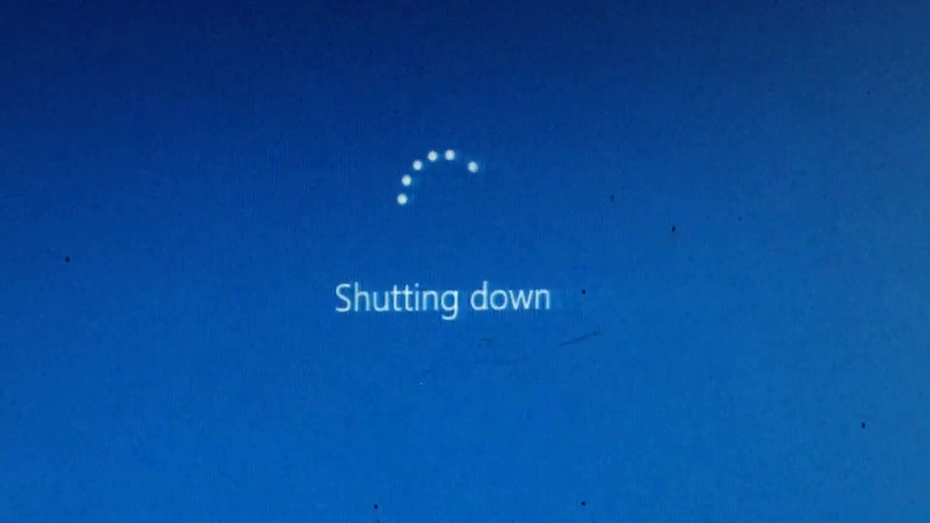